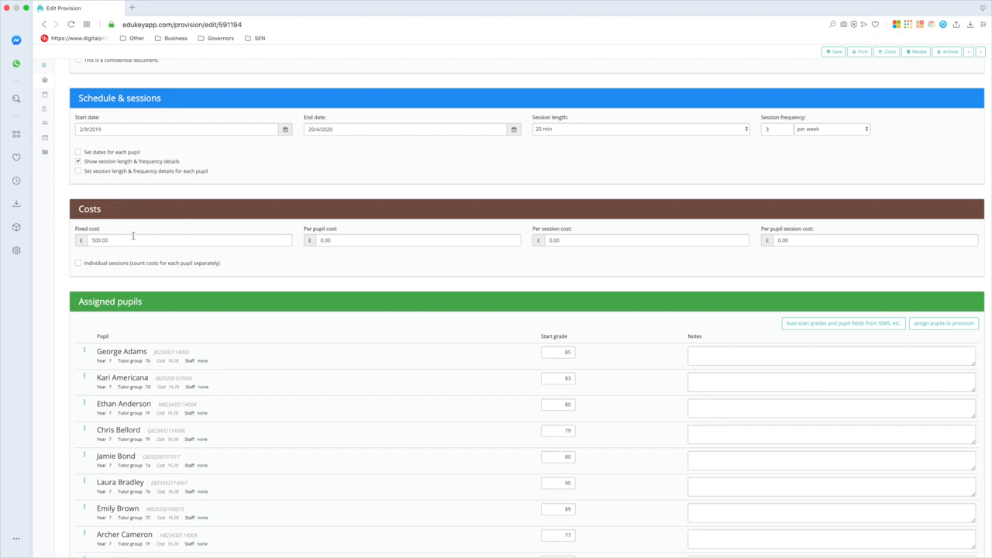
mouse_move(134, 235)
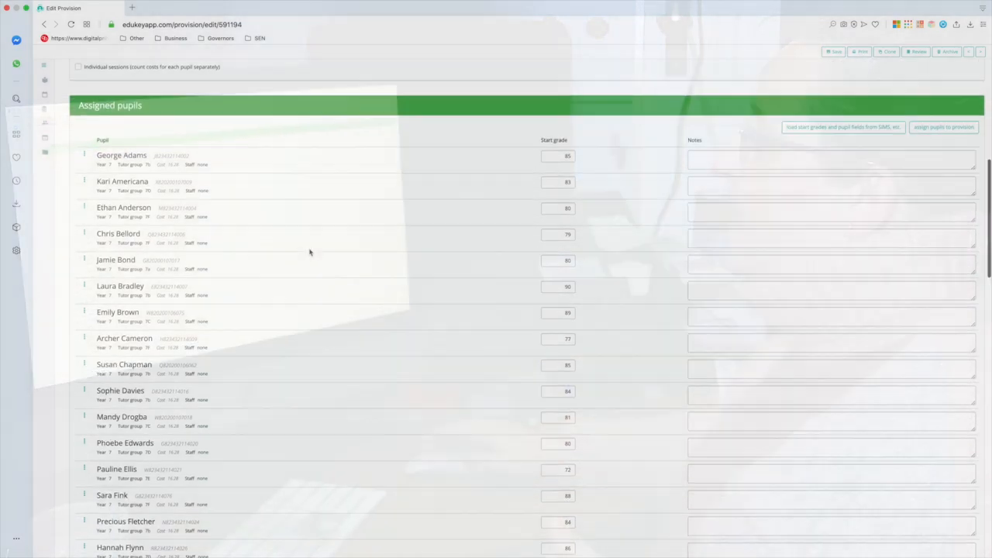
scroll("down", 3)
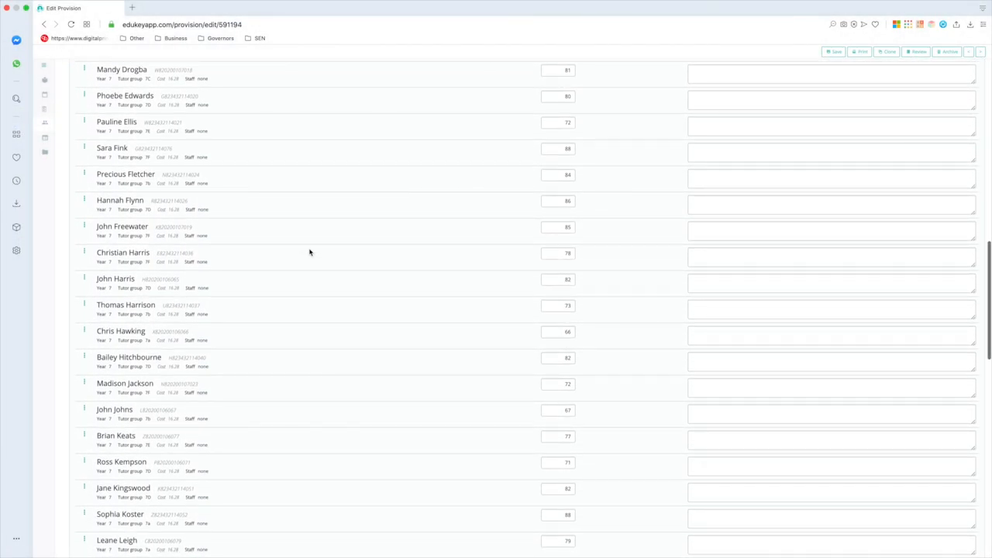
scroll("down", 3)
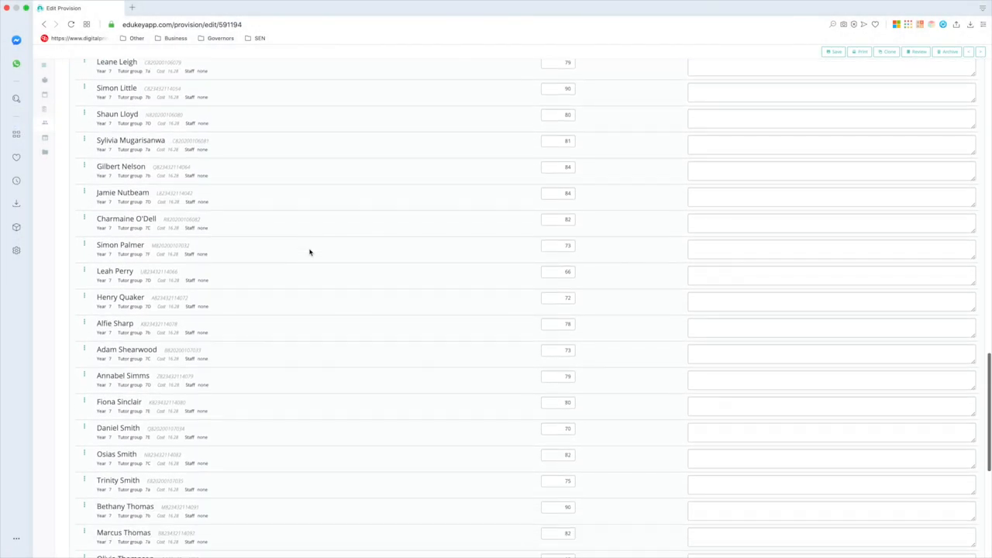
scroll("down", 3)
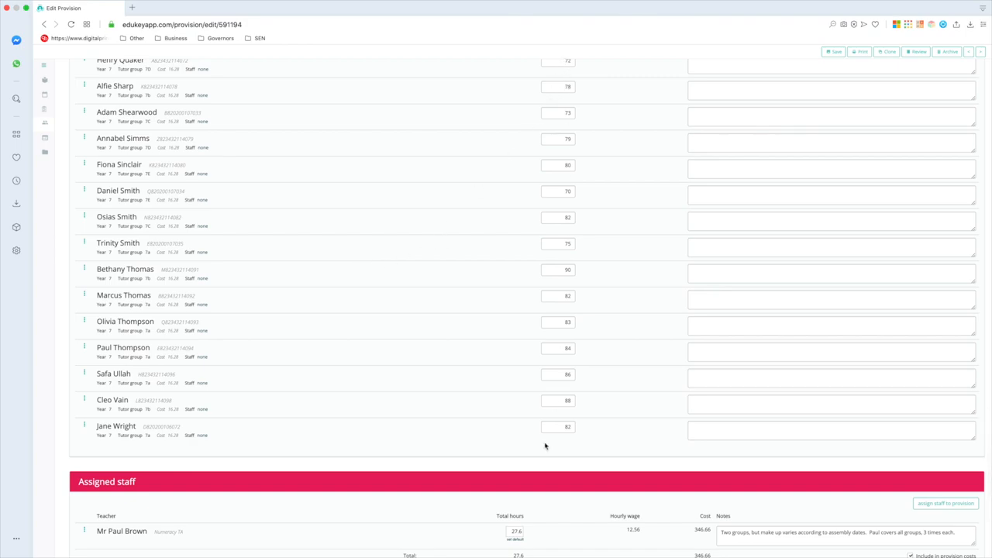